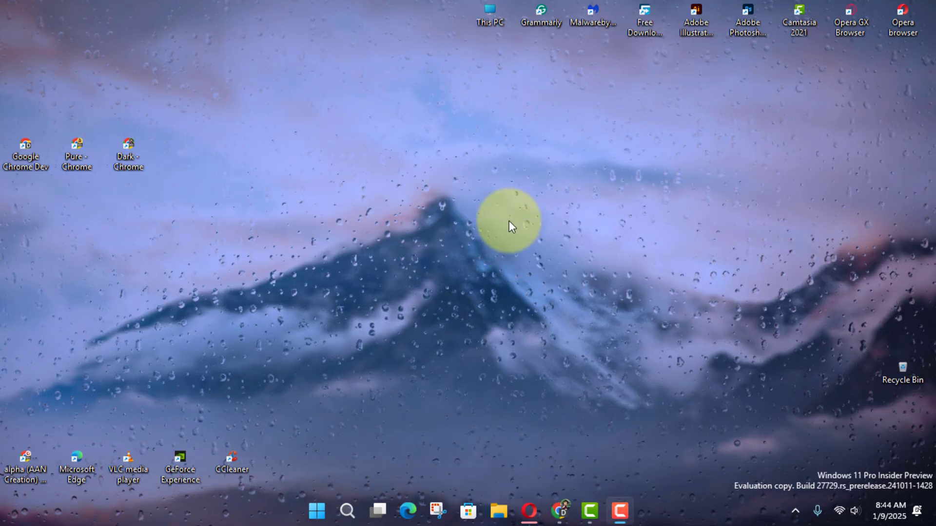
# - Open the Start button's quick-link menu of system tools
pyautogui.rightClick(317, 511)
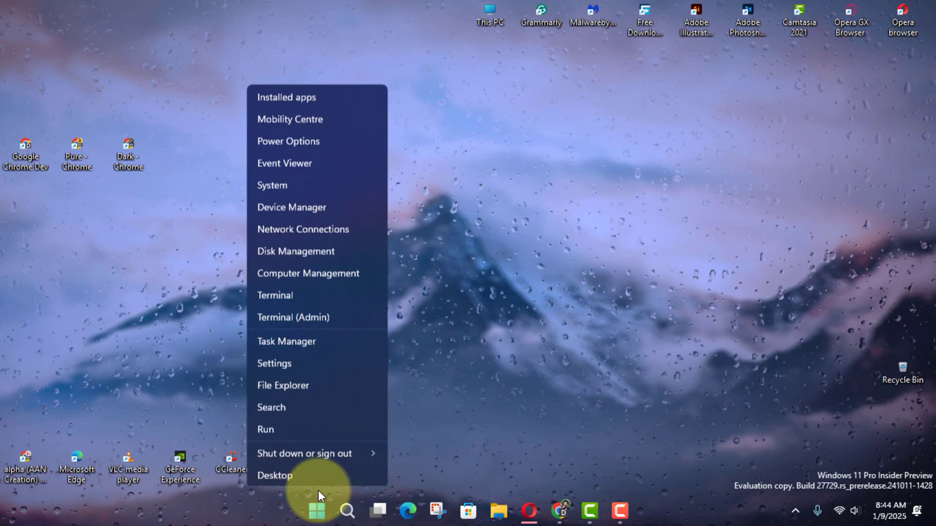
# - From Settings > Accounts > Other Users, start kiosk setup and begin naming the account 'B5'
pyautogui.click(274, 363)
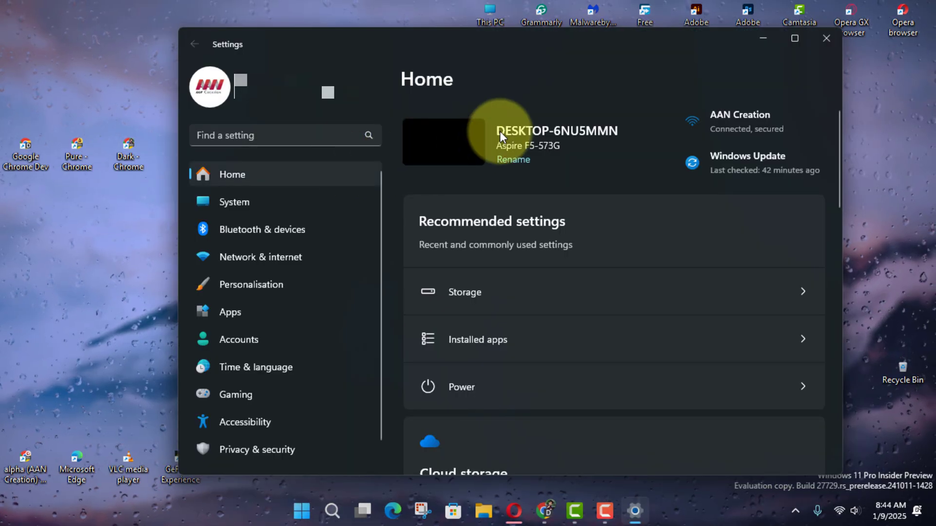
pyautogui.moveTo(259, 190)
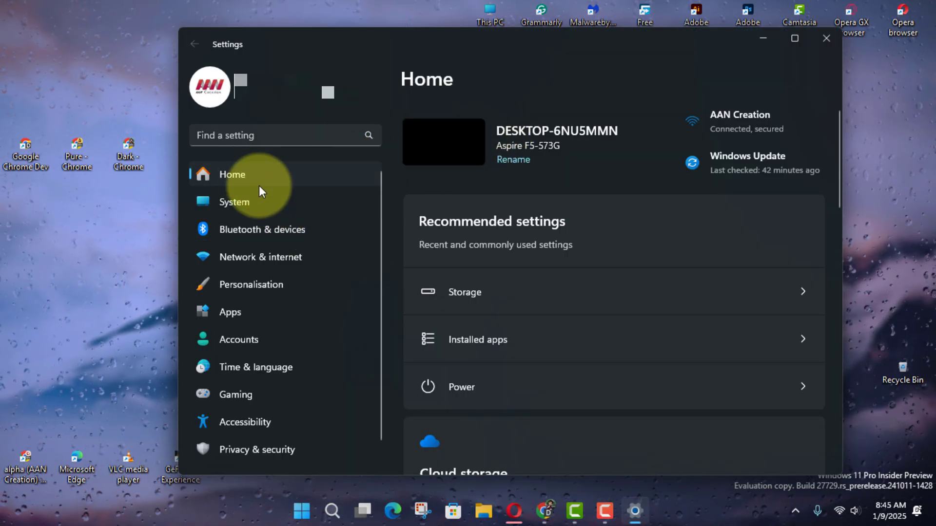
pyautogui.click(238, 339)
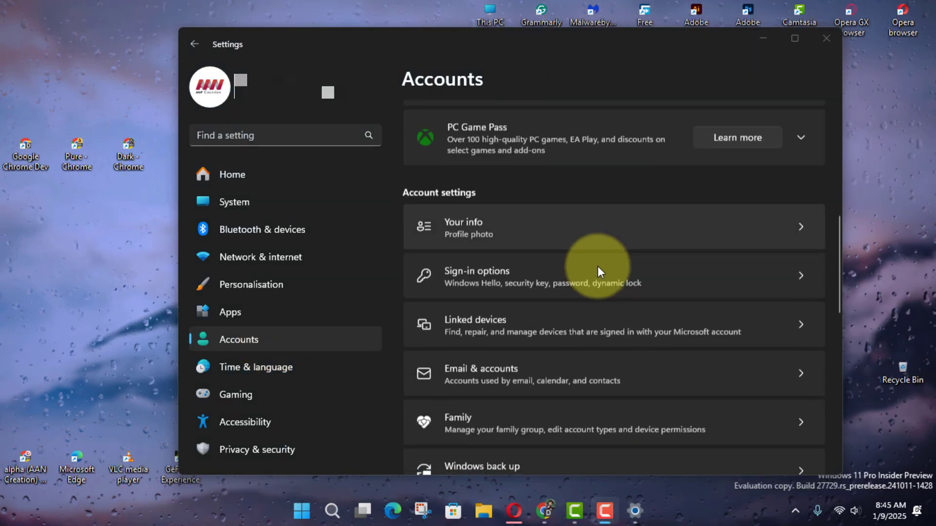
pyautogui.scroll(-3)
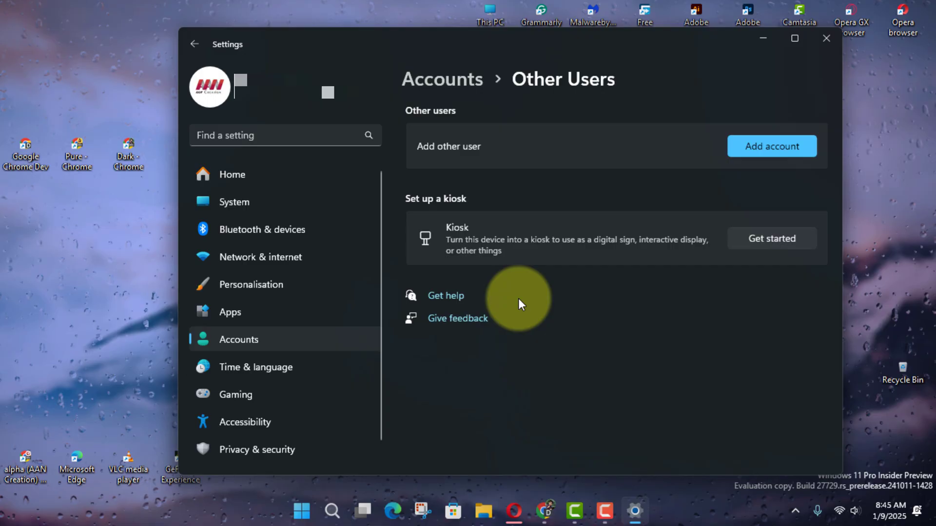
pyautogui.click(771, 238)
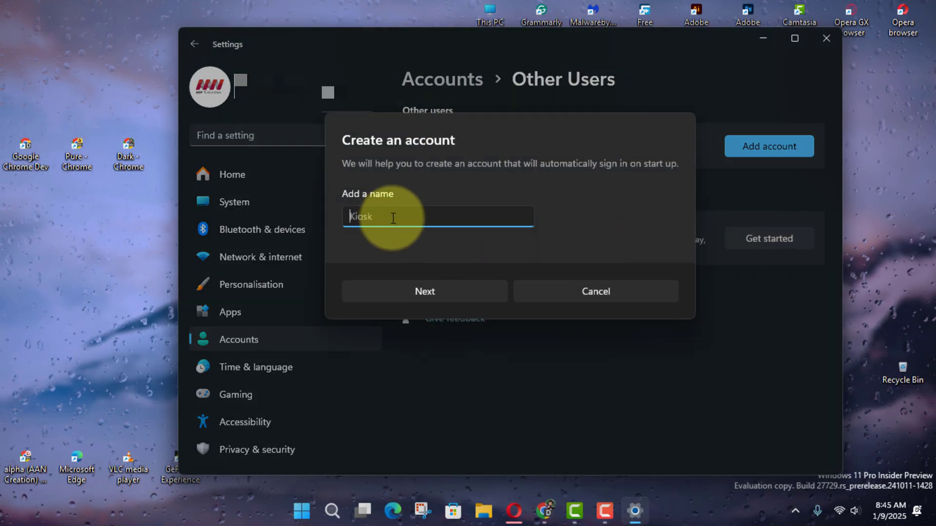
pyautogui.write('B5')
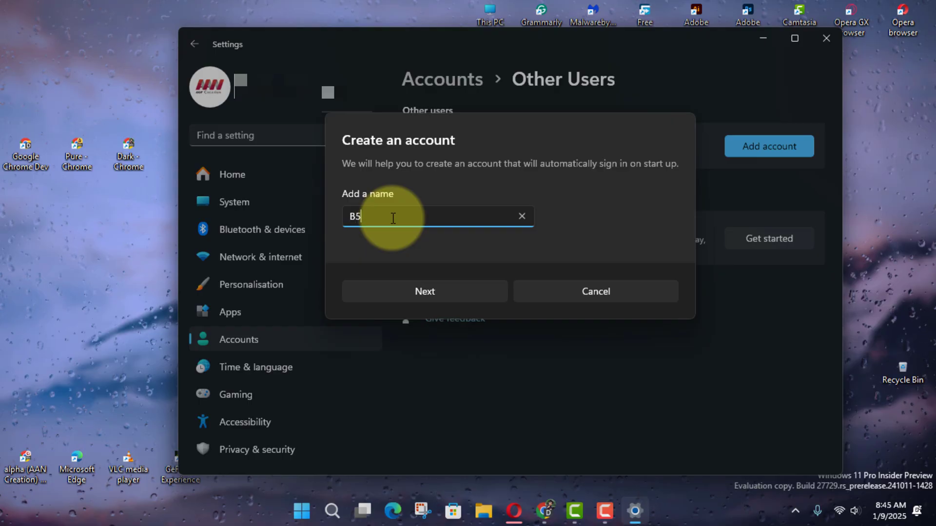
# - Confirm the kiosk account name and select Microsoft Edge as the kiosk app
pyautogui.click(425, 291)
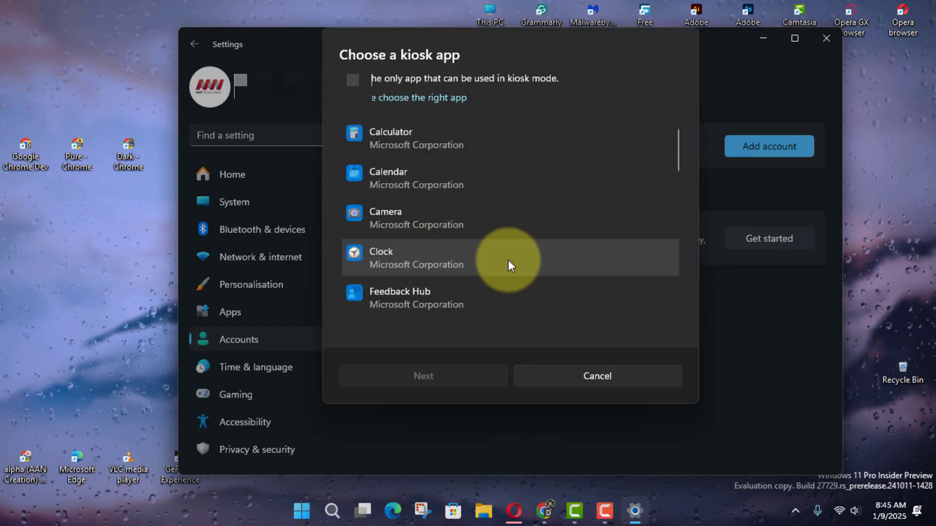
pyautogui.scroll(-3)
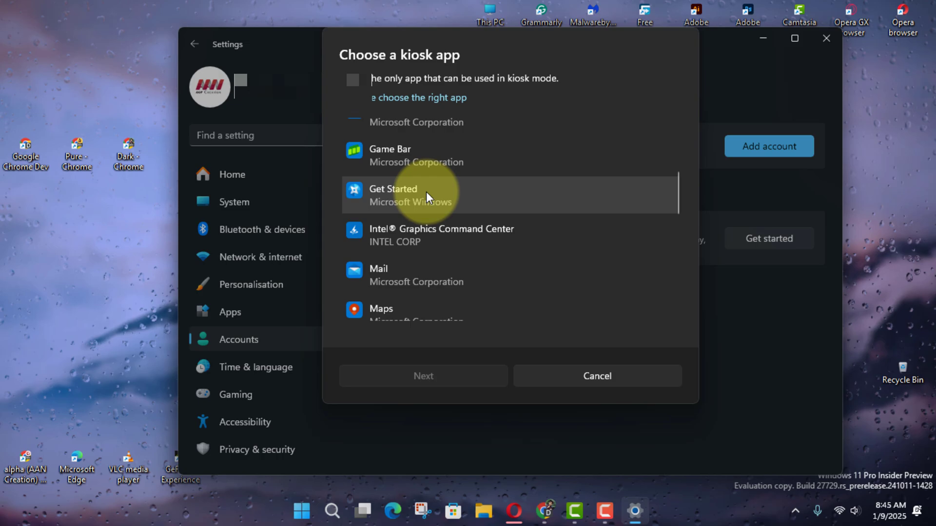
pyautogui.scroll(-3)
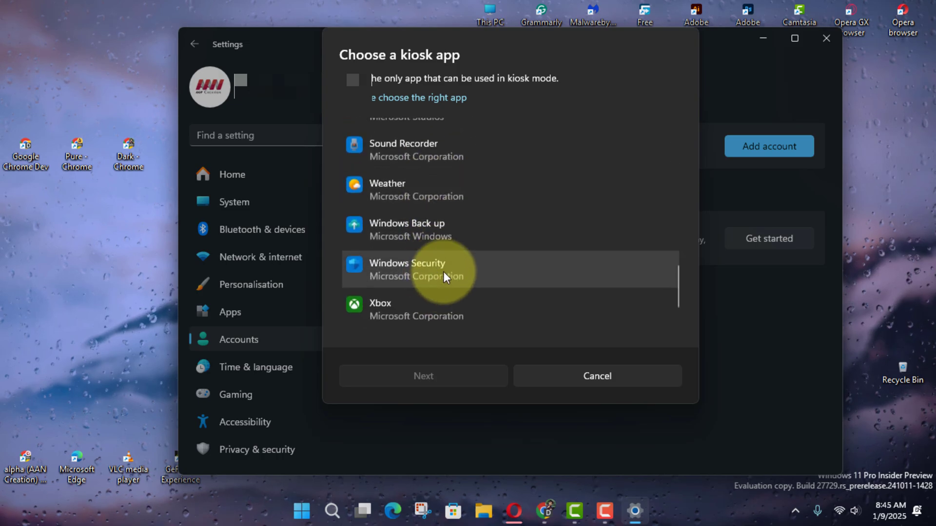
pyautogui.click(408, 194)
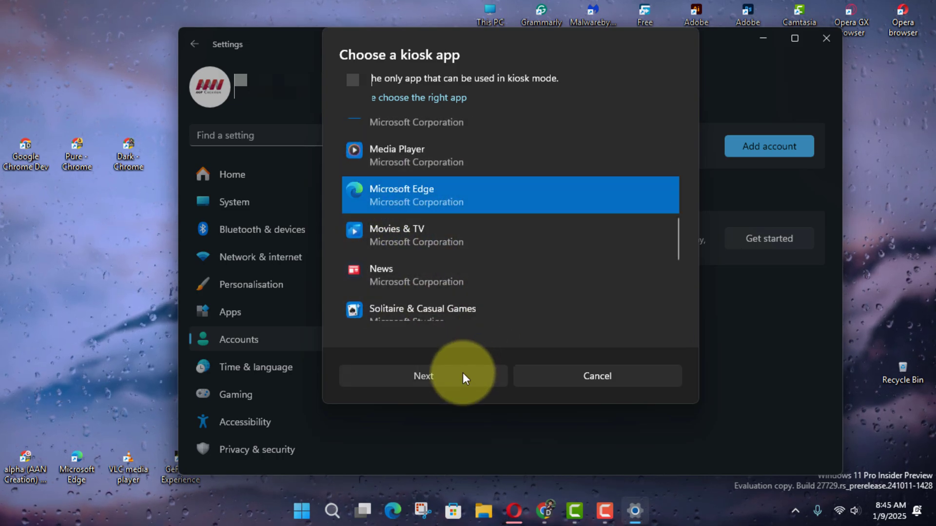
pyautogui.click(424, 375)
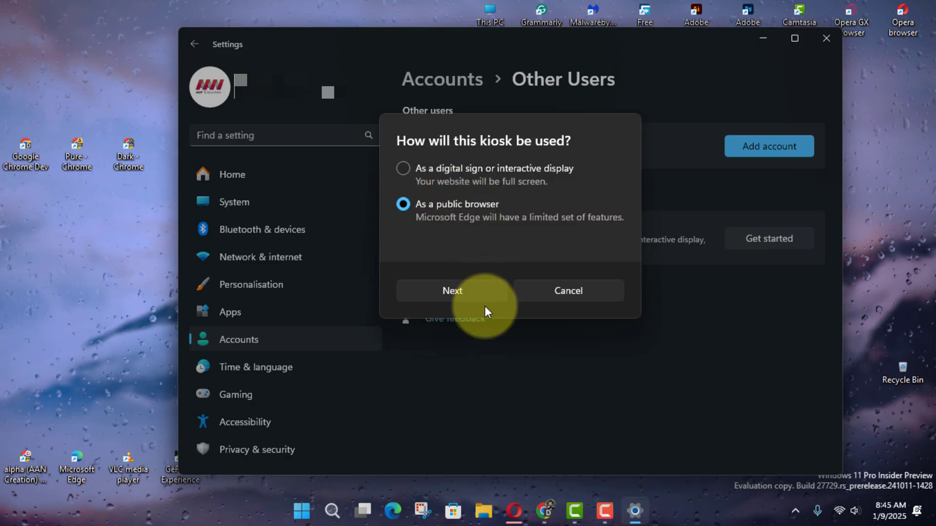
# - Keep public-browser mode, enter google.com as home page, and choose a 10-minute inactivity restart
pyautogui.click(451, 290)
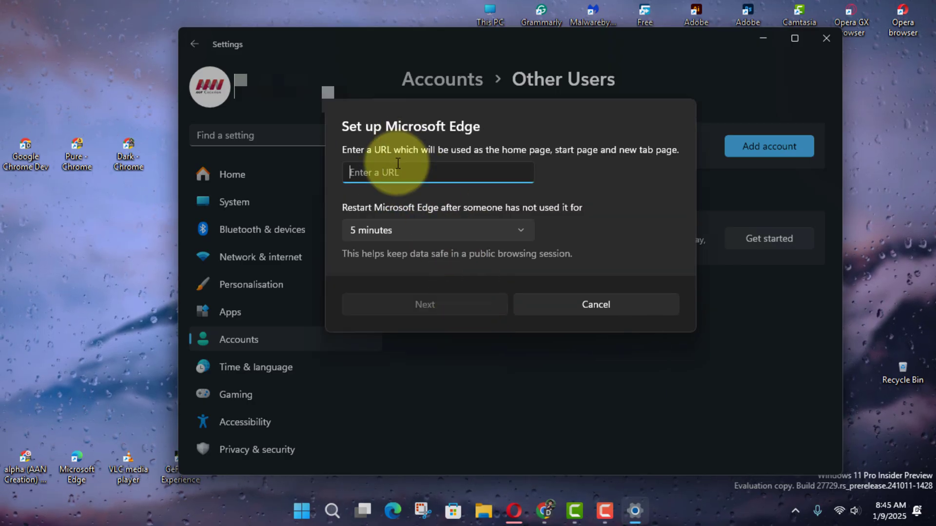
pyautogui.moveTo(405, 145)
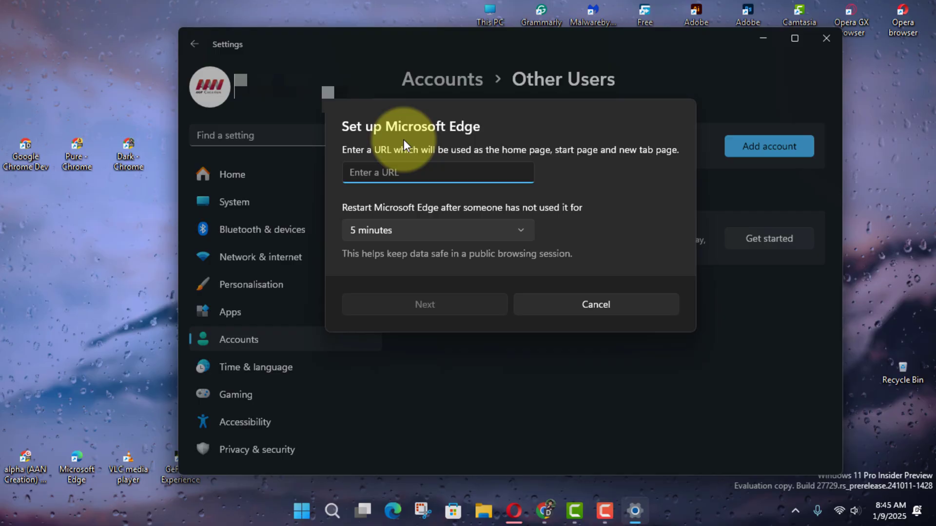
pyautogui.write('google.com')
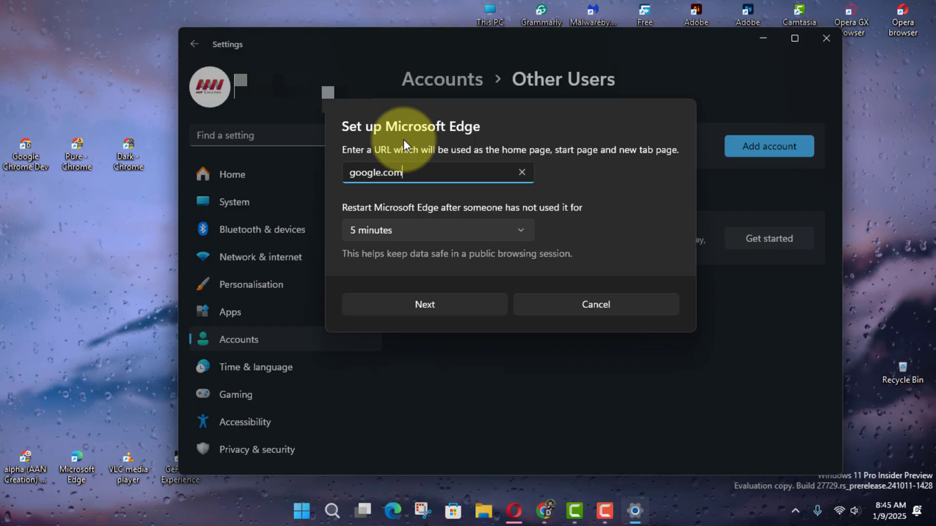
pyautogui.moveTo(423, 232)
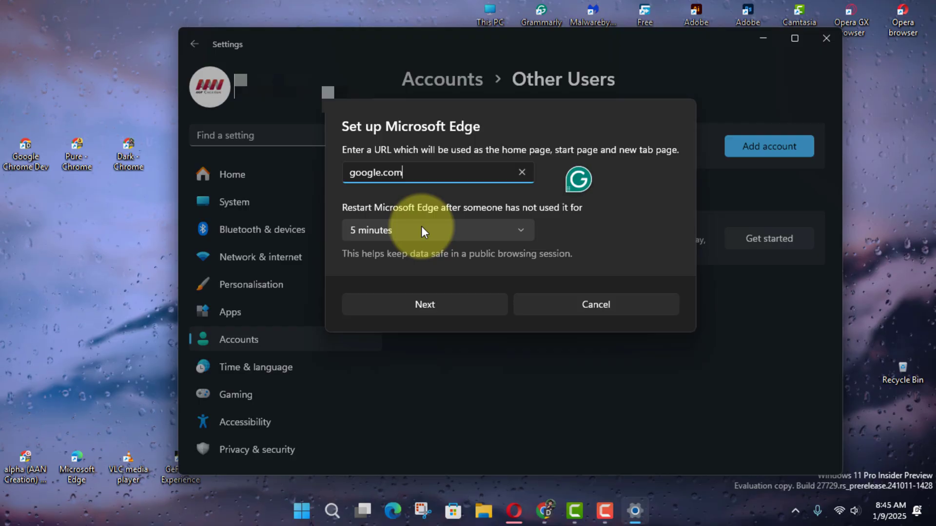
pyautogui.click(437, 230)
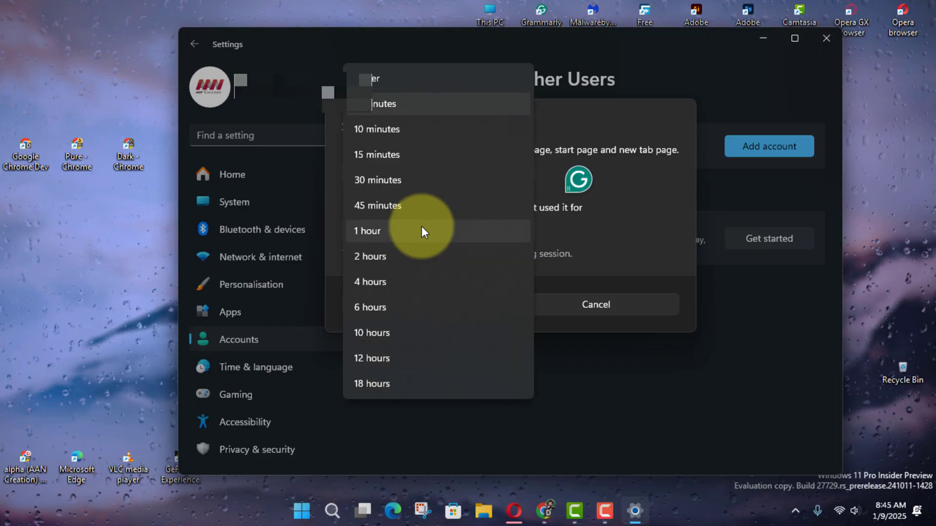
pyautogui.moveTo(423, 185)
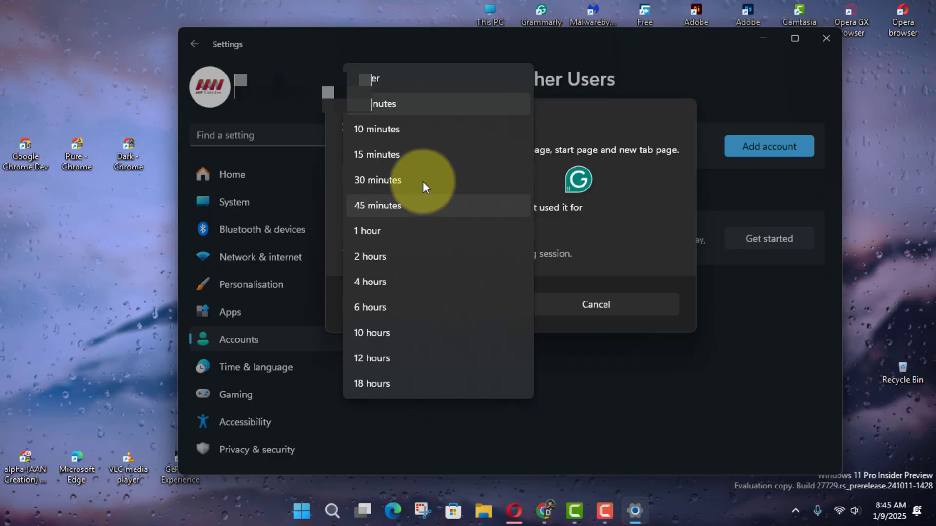
pyautogui.click(377, 180)
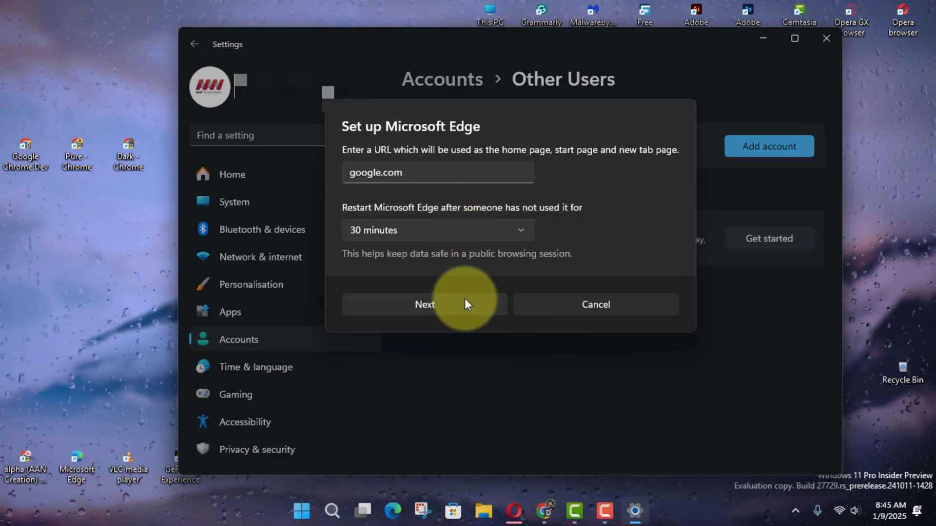
pyautogui.click(438, 231)
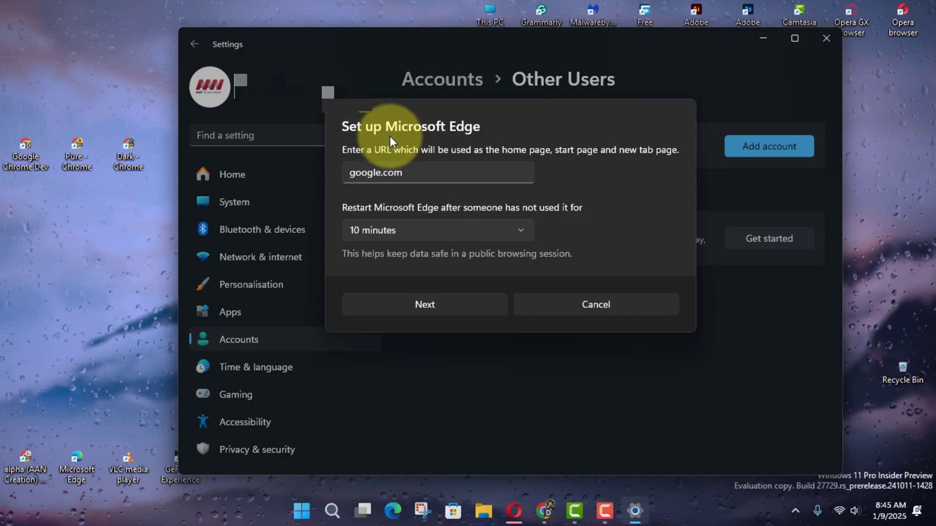
pyautogui.click(424, 304)
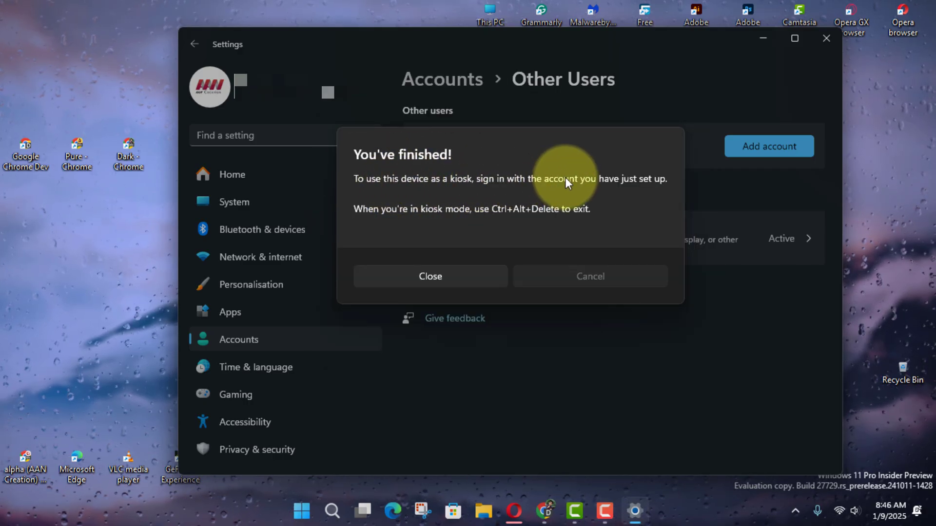
pyautogui.moveTo(513, 215)
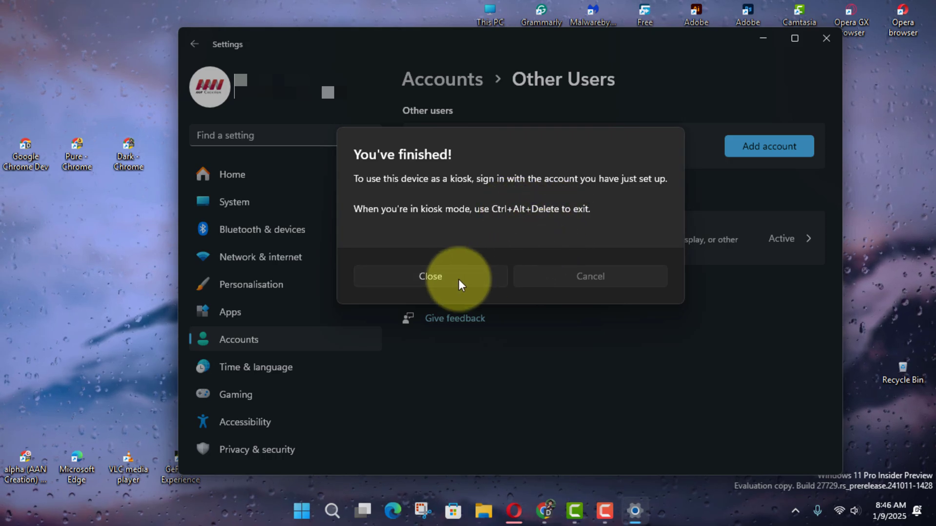
# - Close the completed wizard and expand the B523 entry under Kiosk info
pyautogui.click(430, 277)
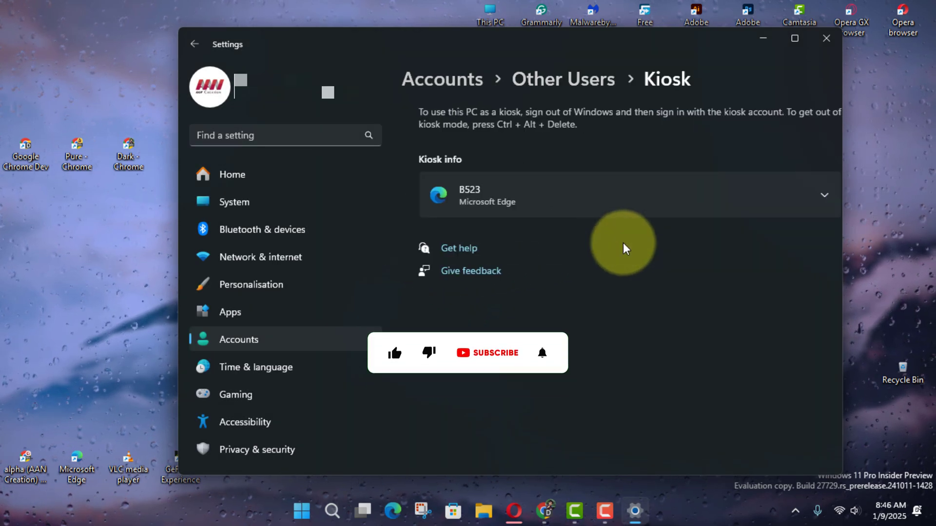
pyautogui.click(825, 195)
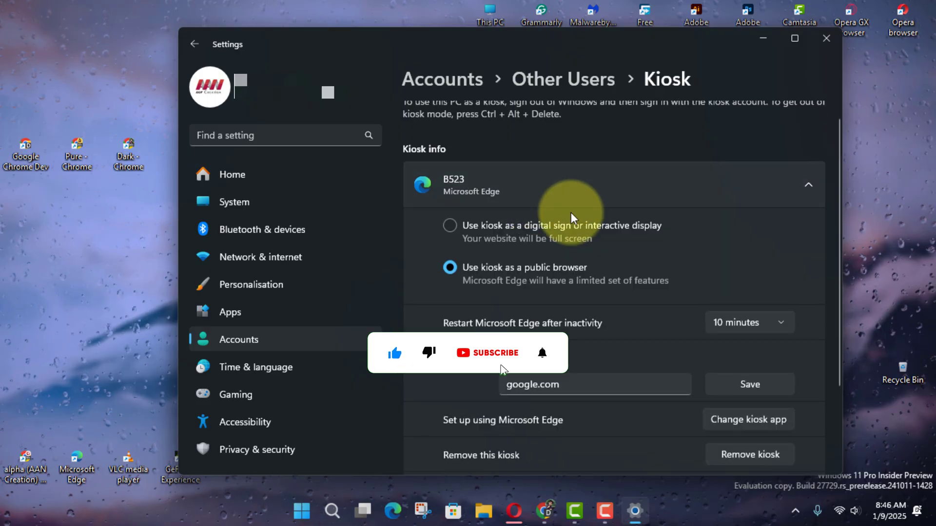
pyautogui.scroll(-3)
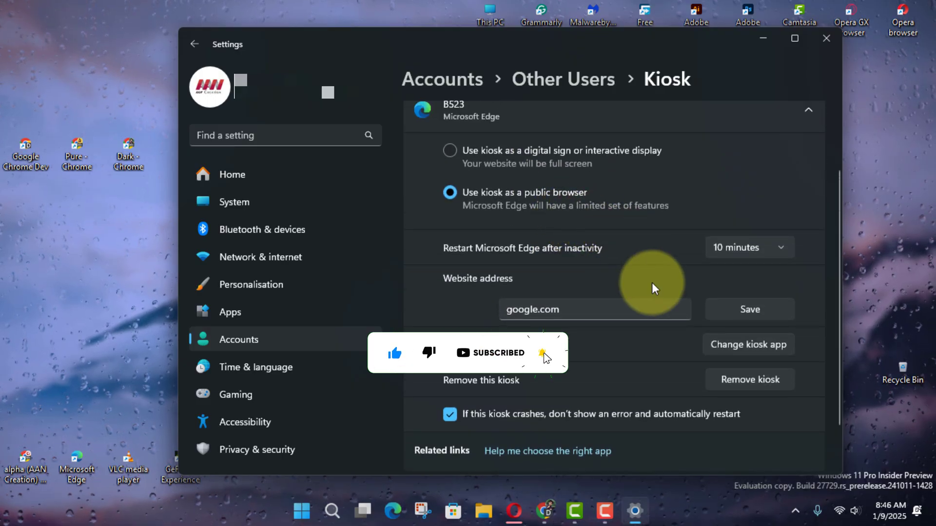